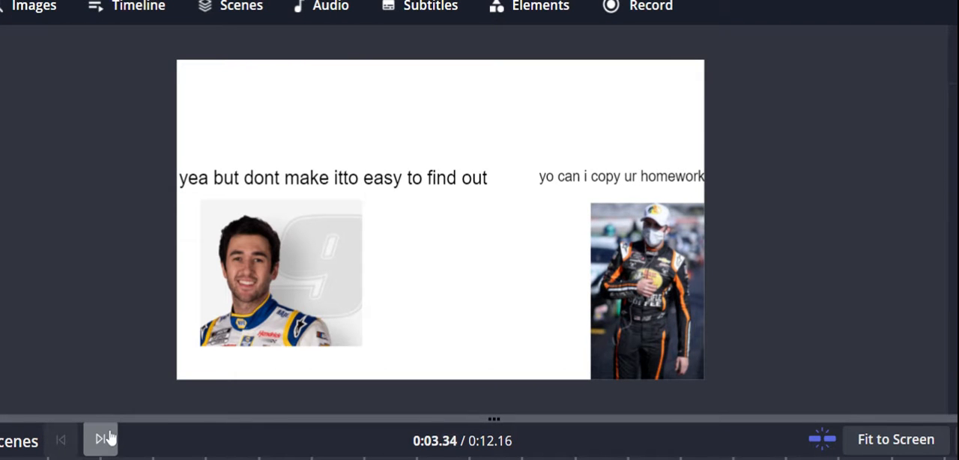
Advance two scenes from the homework meme to the car spinning into the tire barrier.
{"action": "left_click", "coordinate": [101, 439]}
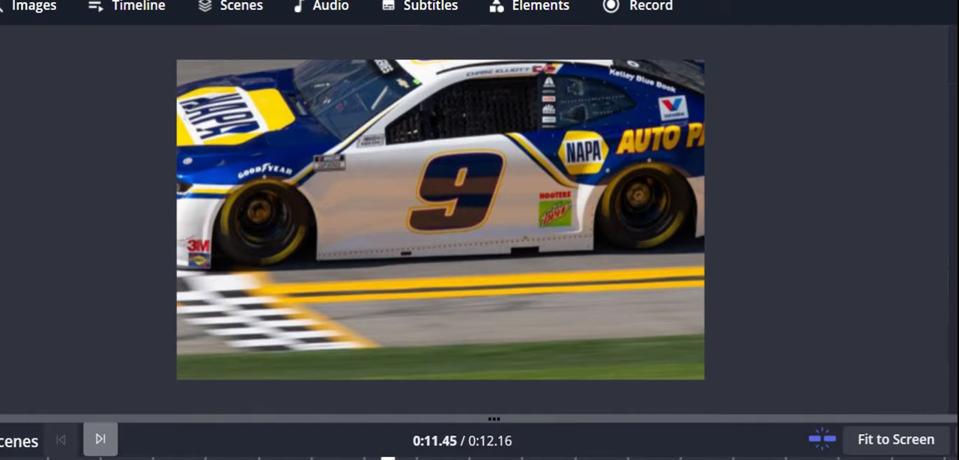
{"action": "left_click", "coordinate": [99, 438]}
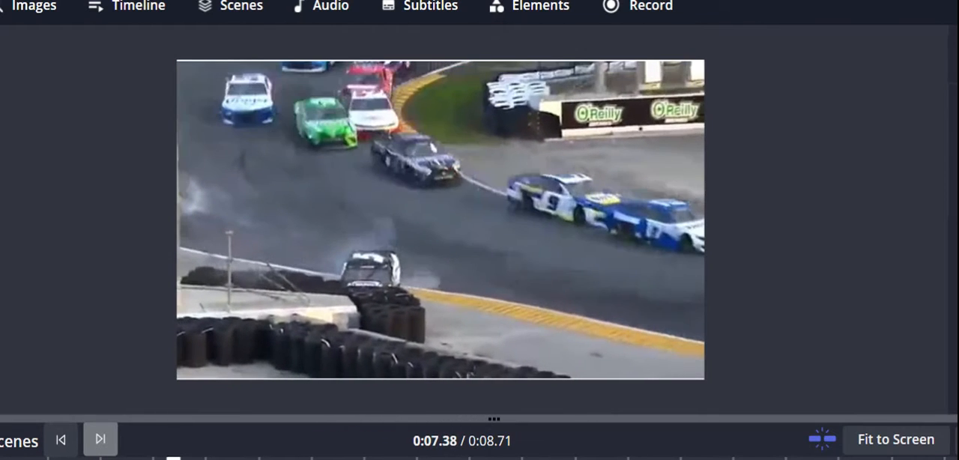
Skip the Richmond standings and crying-crowd scenes to reach the #11 FedEx car clip.
{"action": "left_click", "coordinate": [101, 439]}
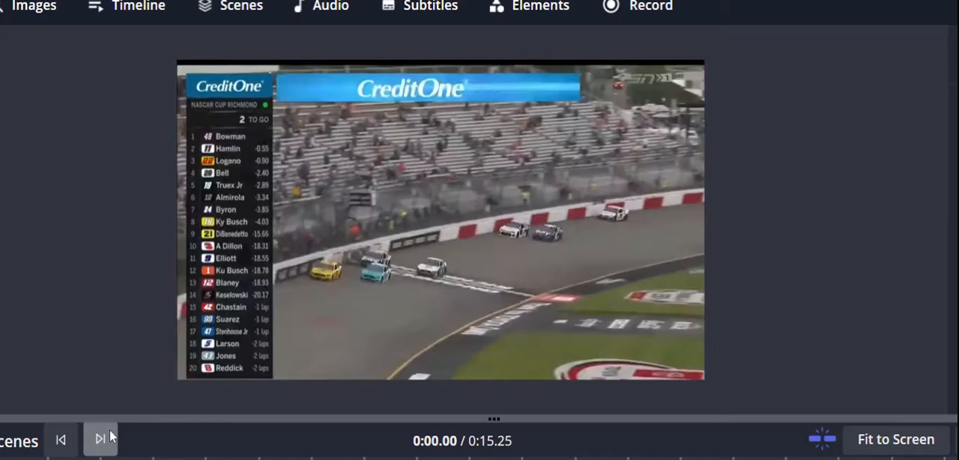
{"action": "left_click", "coordinate": [100, 439]}
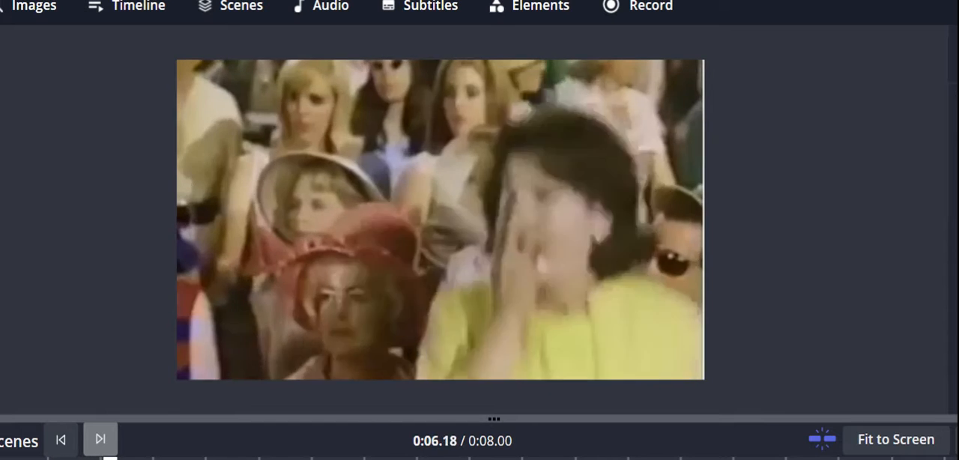
{"action": "left_click", "coordinate": [100, 439]}
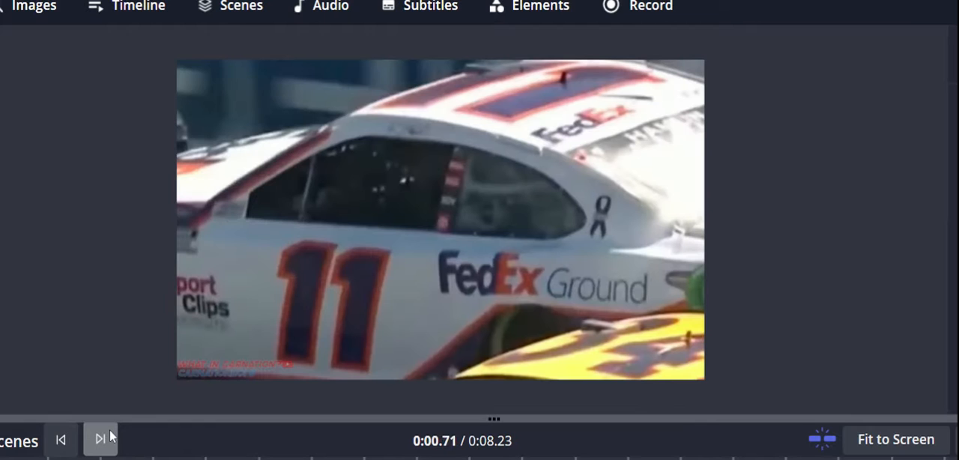
Advance past the muddy truck, No. 22 crash and car-ride scenes to the WHAT meme.
{"action": "left_click", "coordinate": [100, 438]}
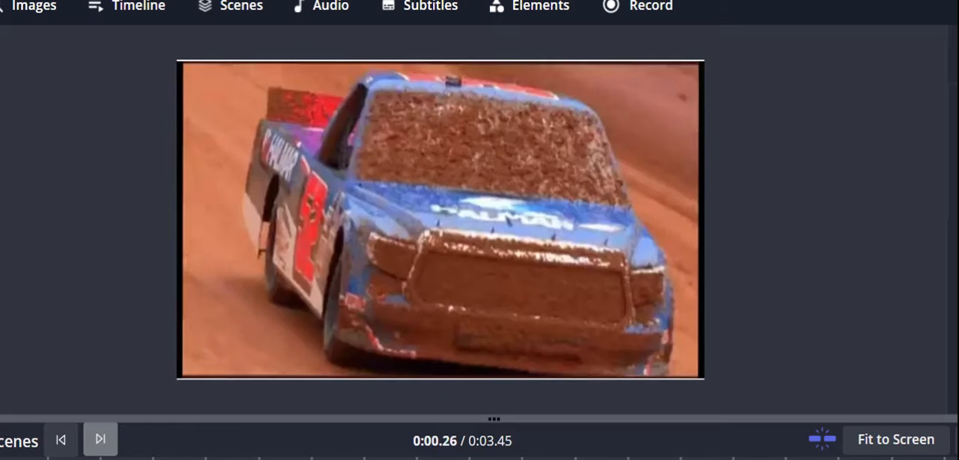
{"action": "left_click", "coordinate": [100, 439]}
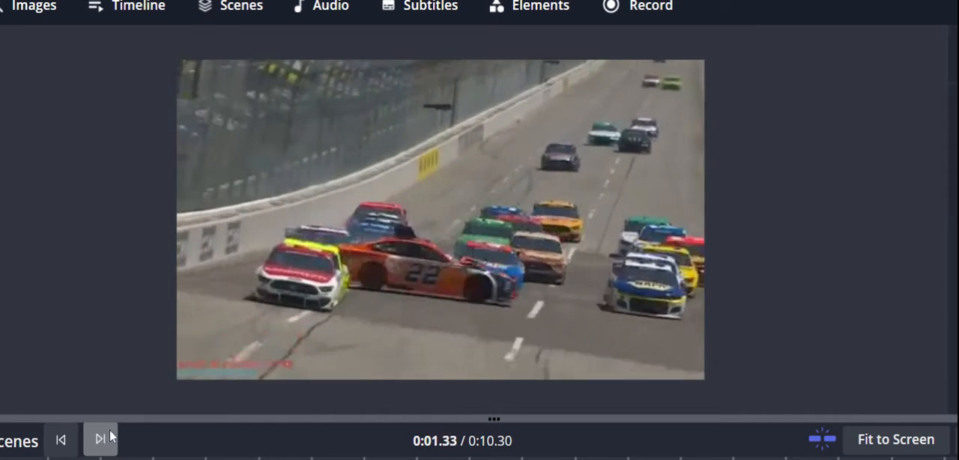
{"action": "left_click", "coordinate": [100, 440]}
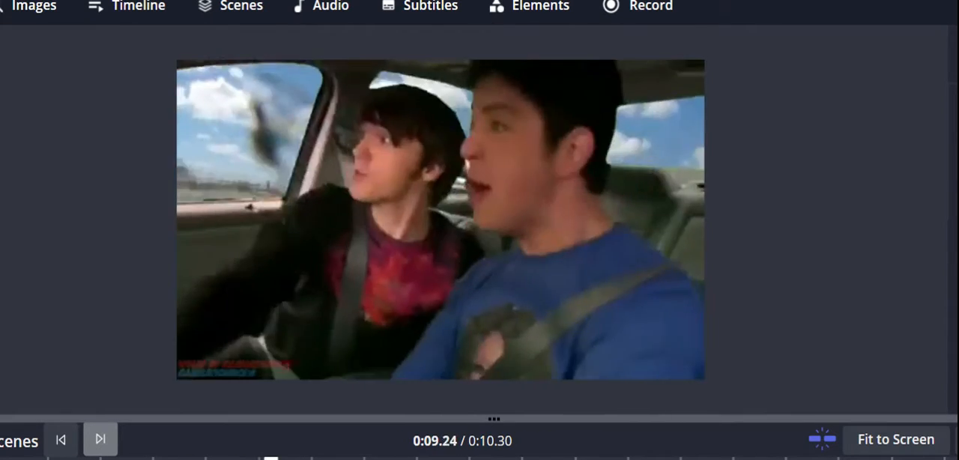
{"action": "left_click", "coordinate": [100, 439]}
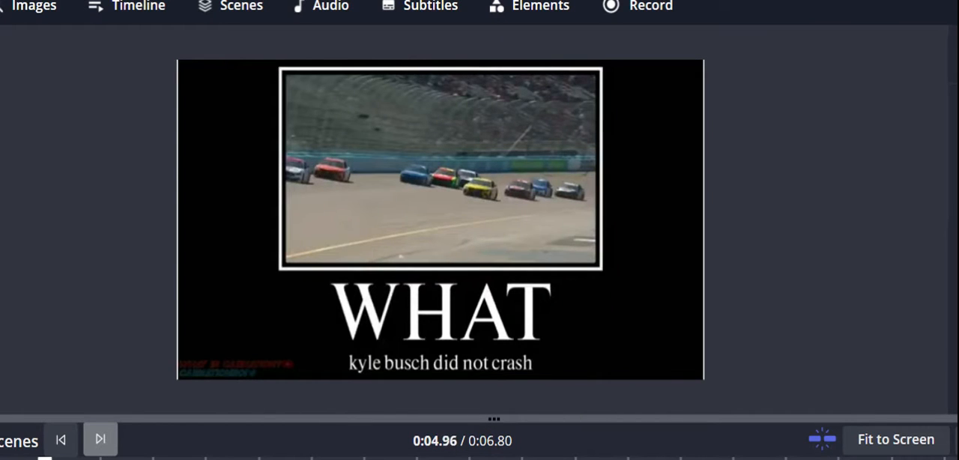
{"action": "left_click", "coordinate": [99, 438]}
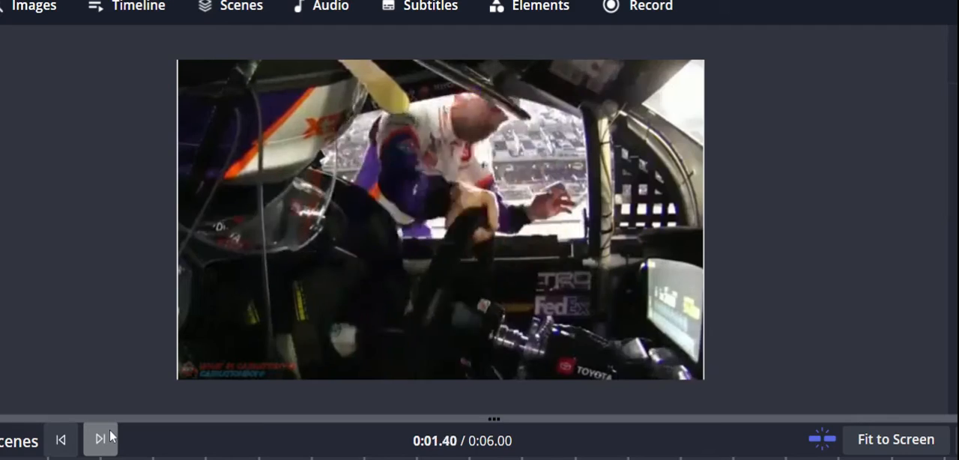
Skip the FedEx driver, catchfence flip and Las Vegas celebration to the night catch-fence footage.
{"action": "left_click", "coordinate": [100, 439]}
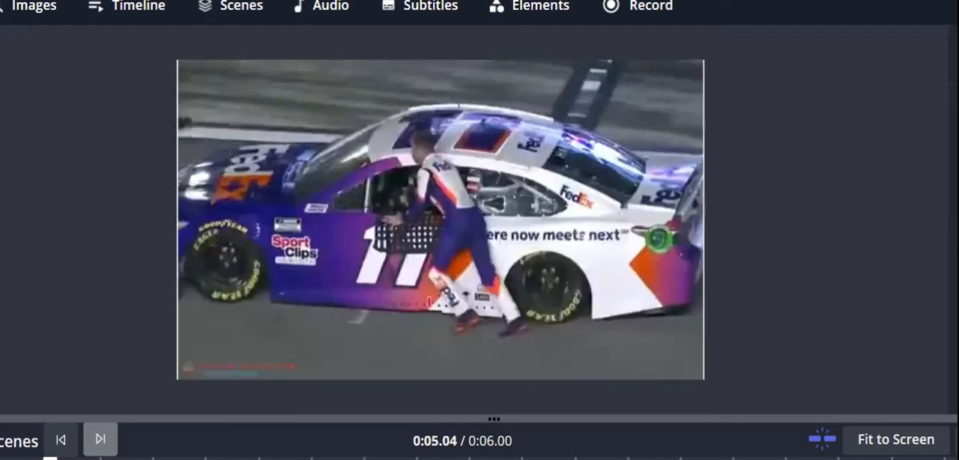
{"action": "left_click", "coordinate": [100, 439]}
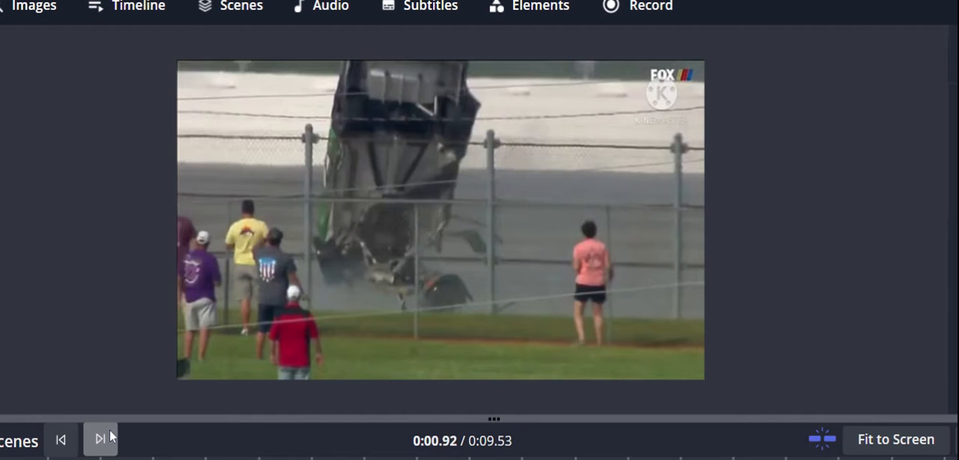
{"action": "left_click", "coordinate": [101, 439]}
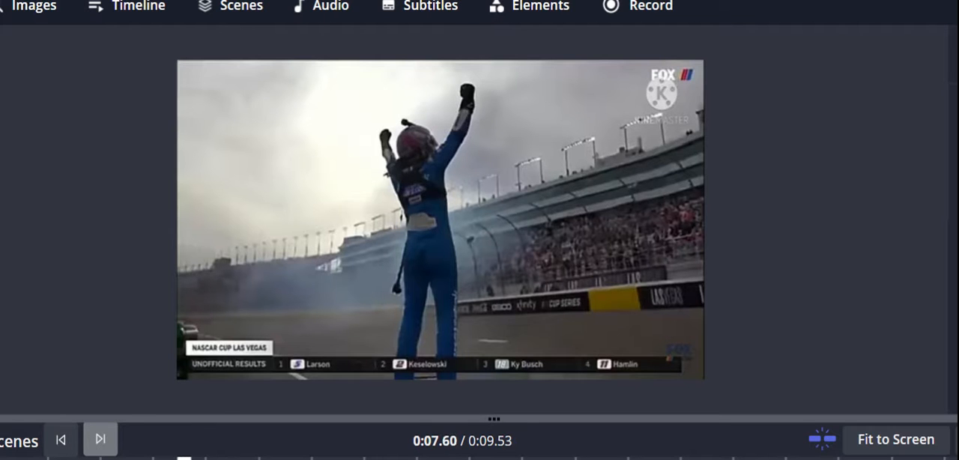
{"action": "left_click", "coordinate": [100, 439]}
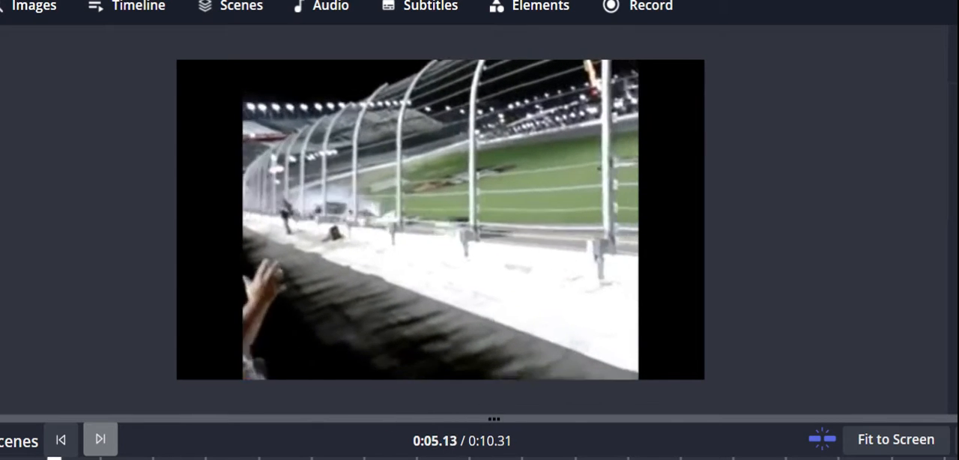
Advance past Shot on iPhone, eNASCAR GAME OVER and dirt-track scenes to the Busch hood-cam view.
{"action": "left_click", "coordinate": [99, 439]}
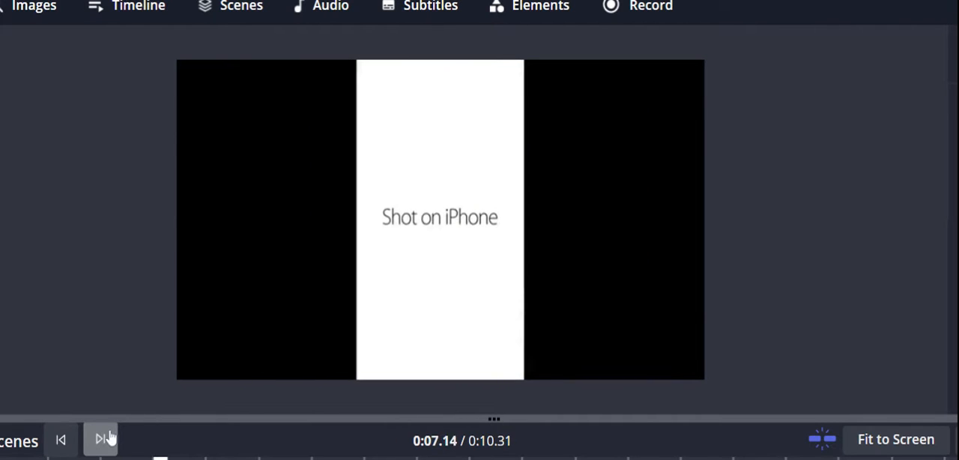
{"action": "left_click", "coordinate": [101, 439]}
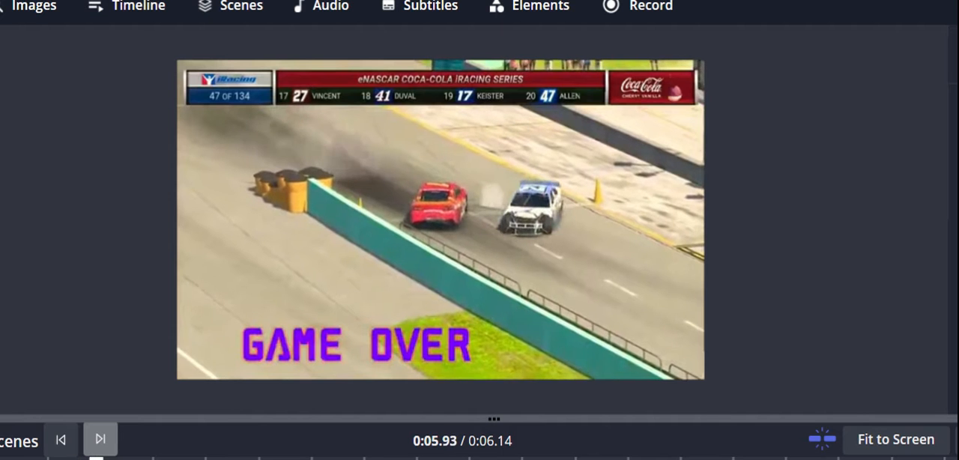
{"action": "left_click", "coordinate": [99, 438]}
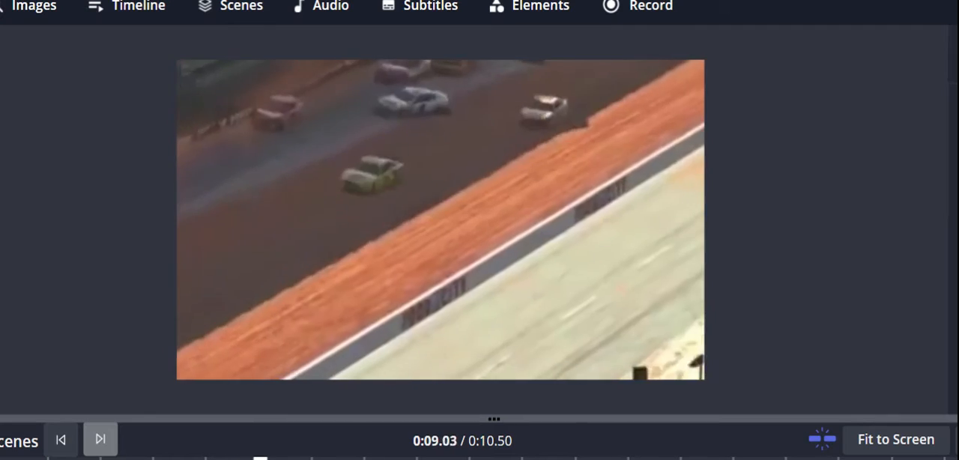
{"action": "left_click", "coordinate": [100, 440]}
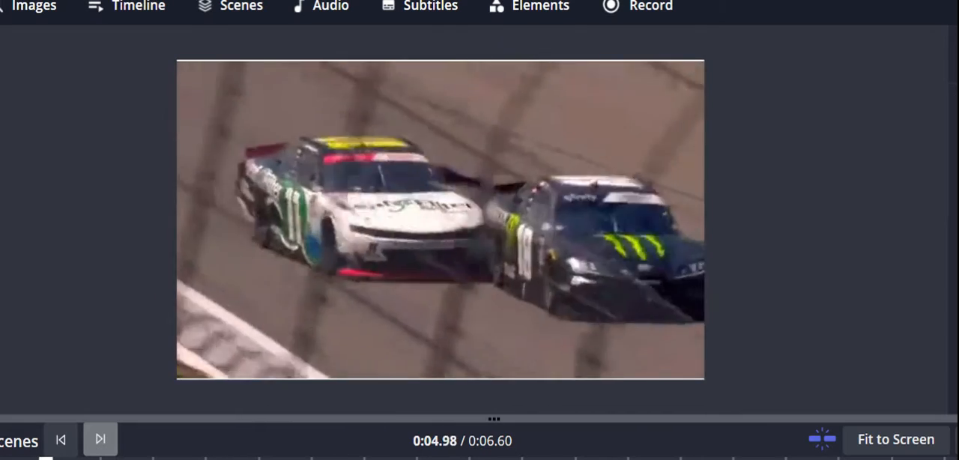
{"action": "left_click", "coordinate": [100, 437]}
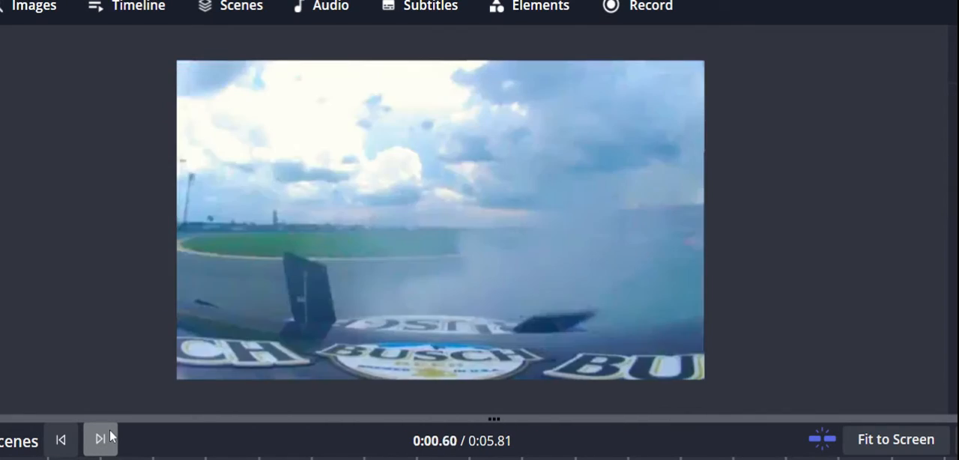
Skip the I LIKE YA RACE LEAD meme and #21 spin to the Daytona 500 final lap.
{"action": "left_click", "coordinate": [101, 438]}
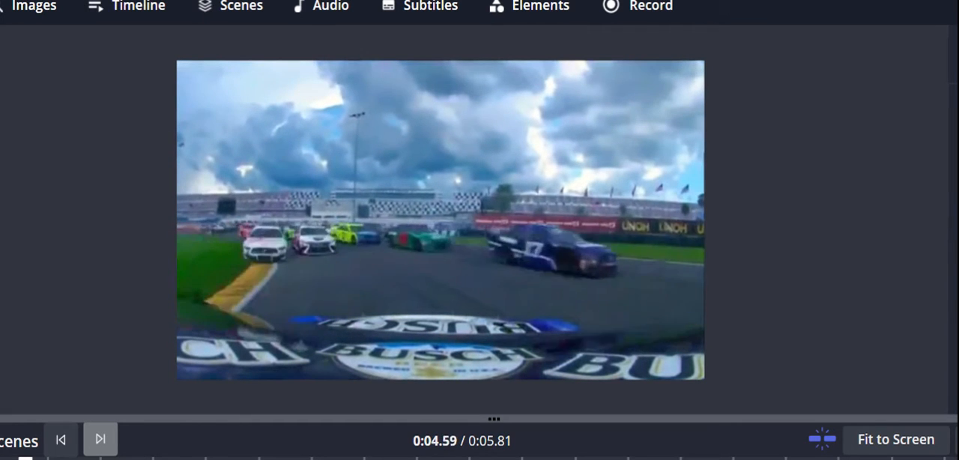
{"action": "left_click", "coordinate": [100, 439]}
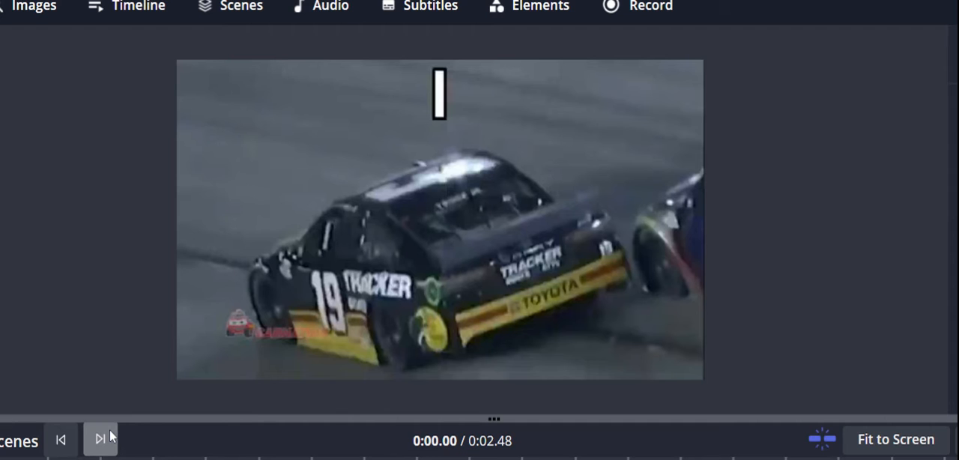
{"action": "left_click", "coordinate": [99, 438]}
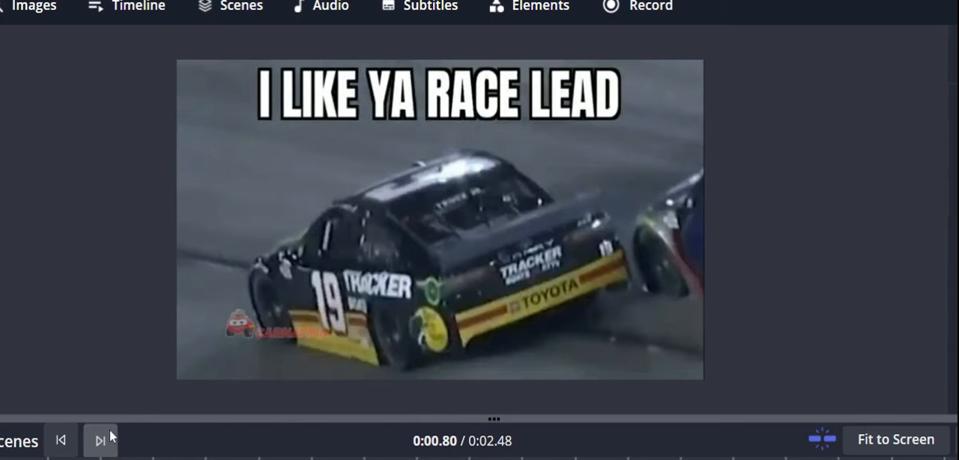
{"action": "left_click", "coordinate": [101, 439]}
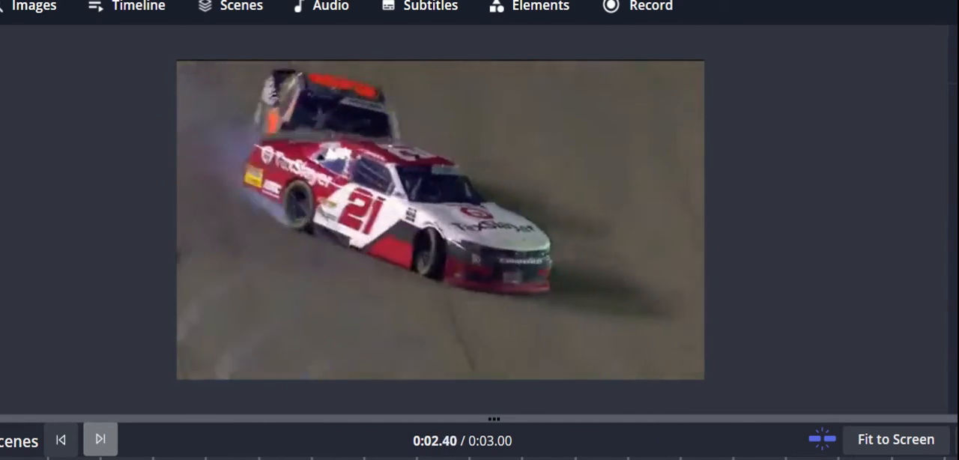
{"action": "left_click", "coordinate": [100, 439]}
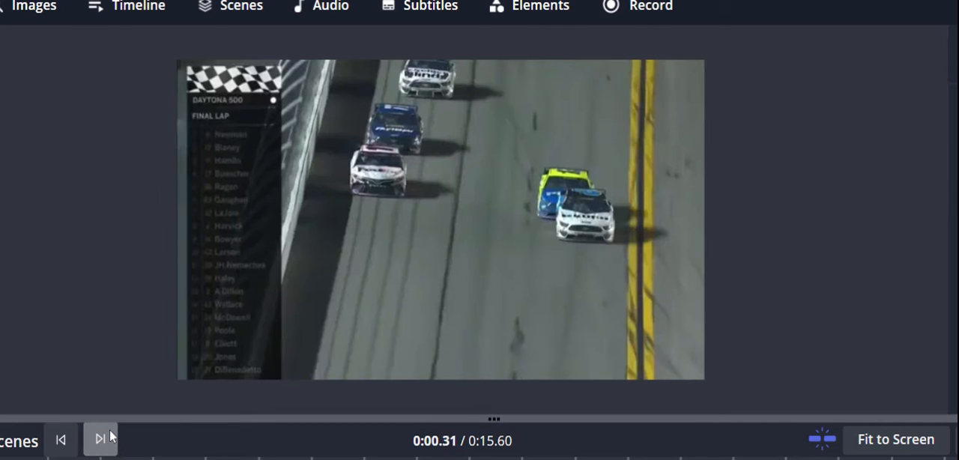
Advance past the blurry pit-lane car close-up to the pack racing through a turn.
{"action": "left_click", "coordinate": [99, 439]}
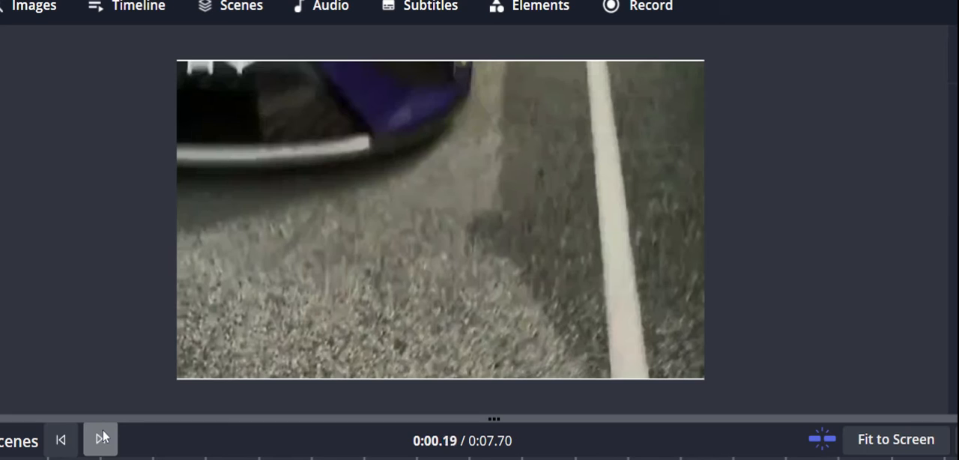
{"action": "left_click", "coordinate": [100, 439]}
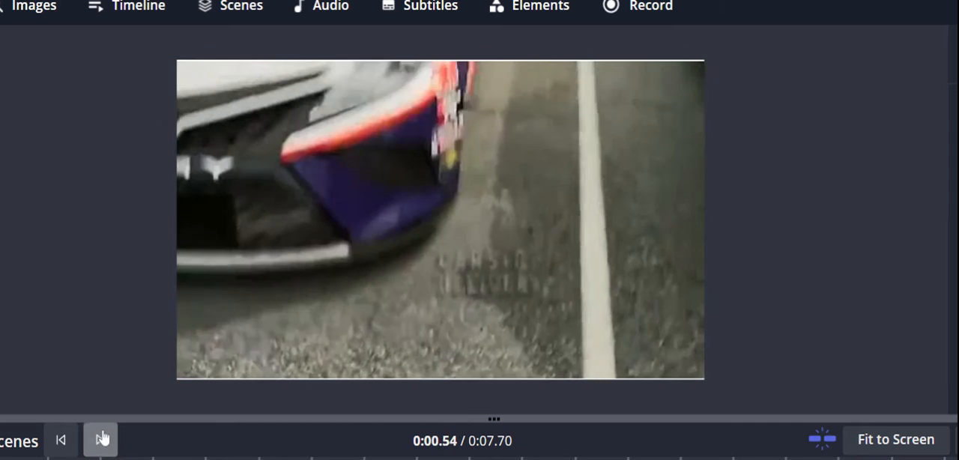
{"action": "left_click", "coordinate": [99, 440]}
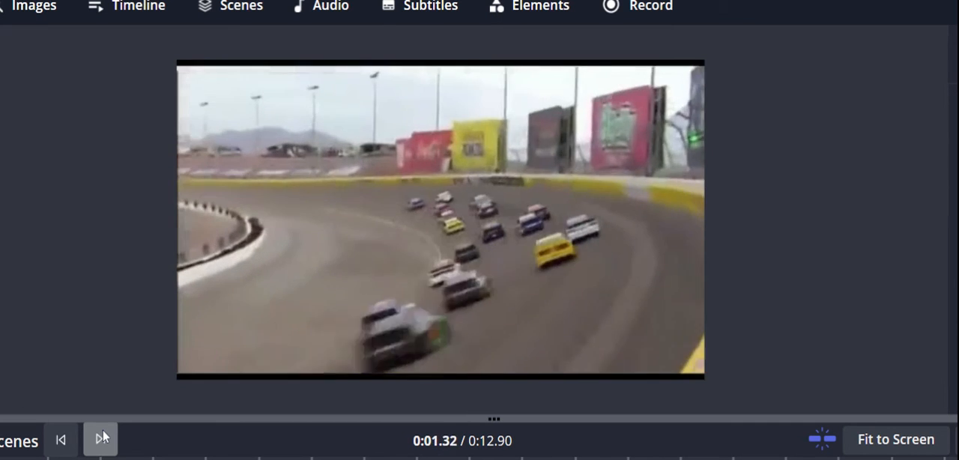
Advance three scenes to the ARE YA WINNING, CHASE? stick-figure door meme.
{"action": "left_click", "coordinate": [100, 439]}
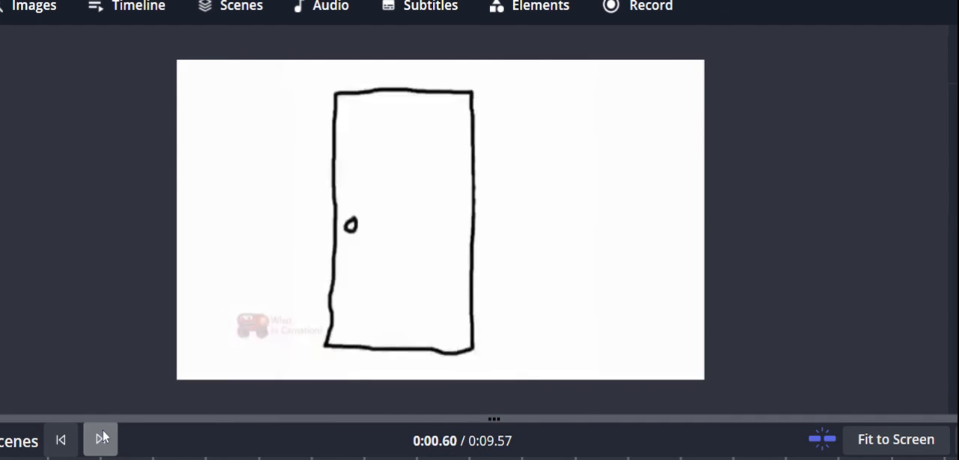
{"action": "left_click", "coordinate": [99, 440]}
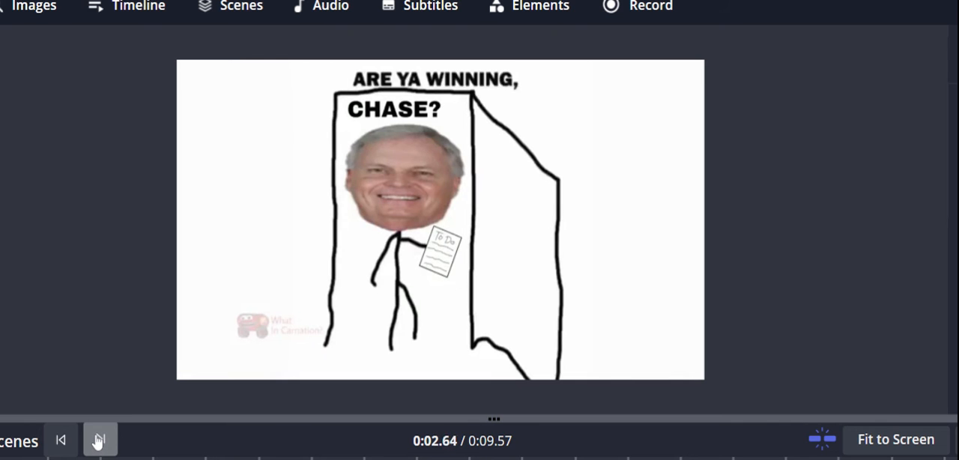
{"action": "left_click", "coordinate": [100, 439]}
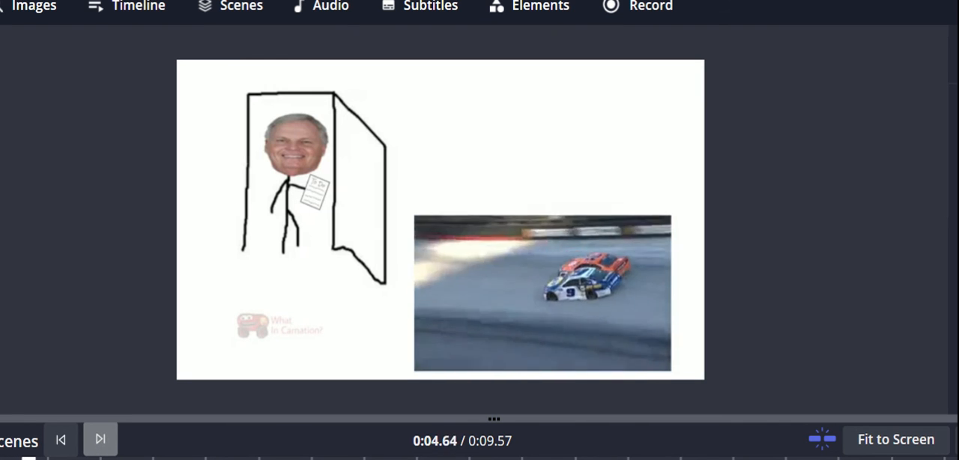